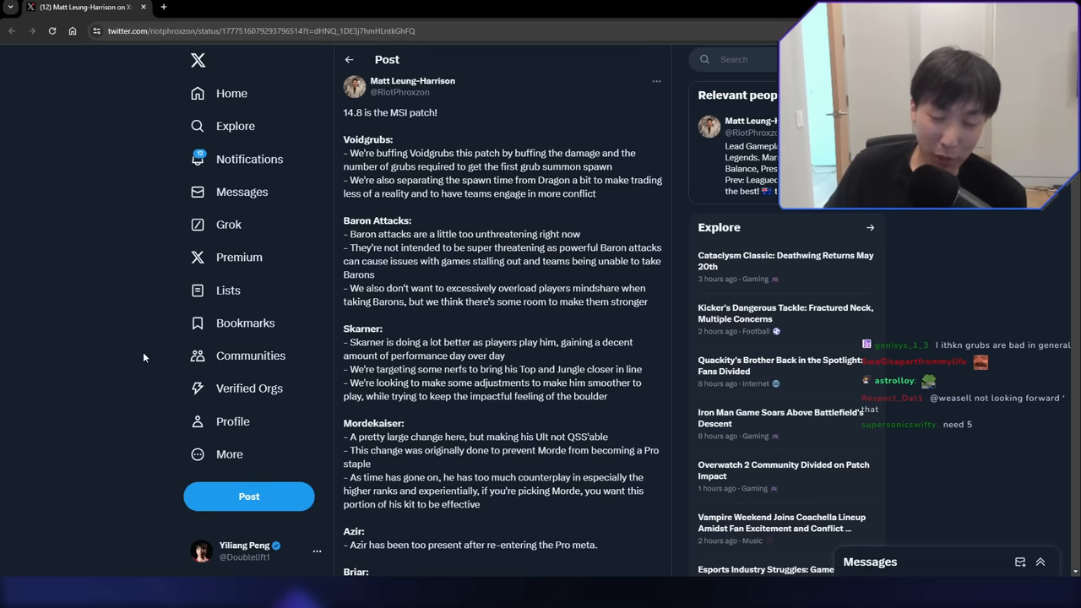
mouse_move(321, 225)
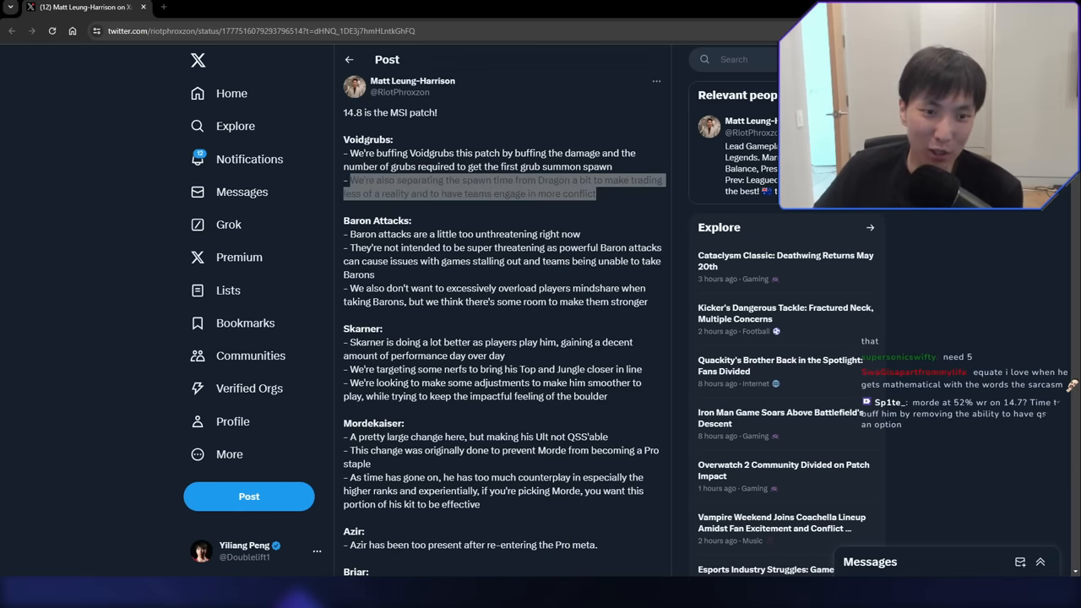
Clear the highlighted Voidgrubs passage and read further down the 14.8 patch notes
left_click(621, 199)
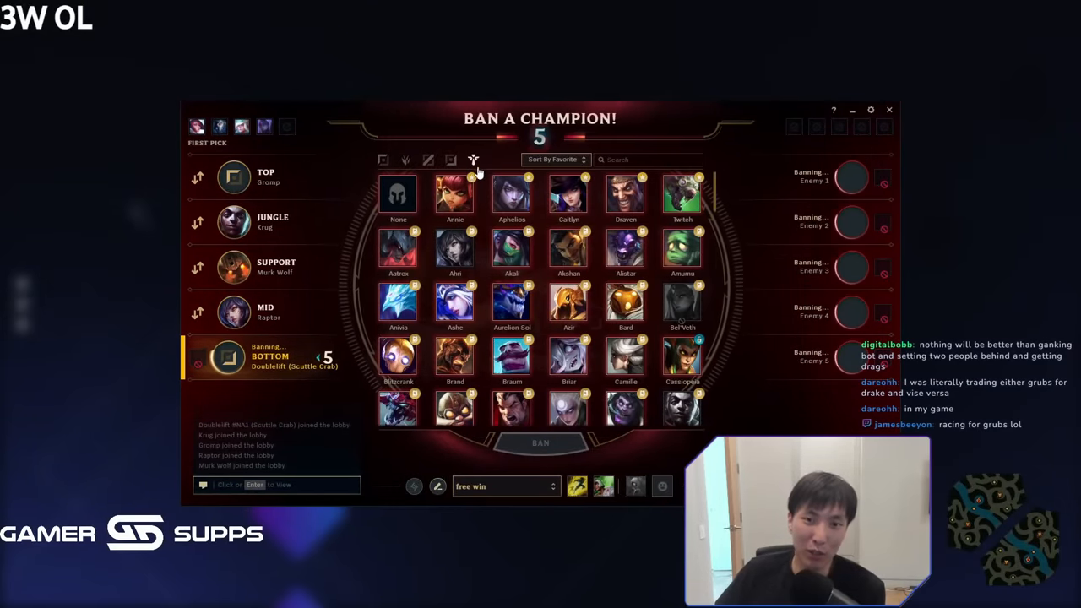
scroll("down", 3)
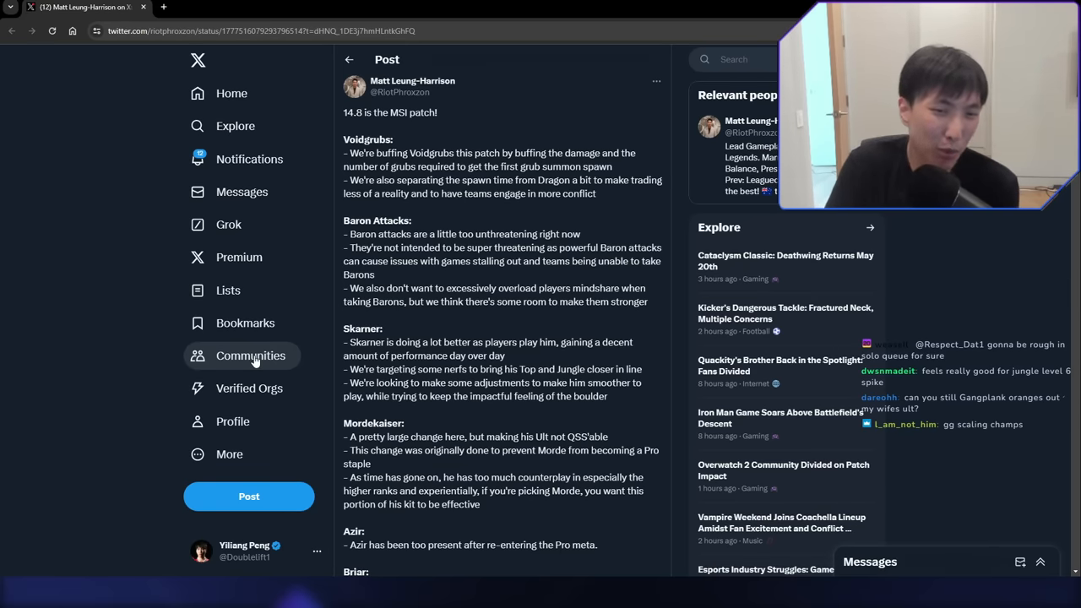
mouse_move(520, 216)
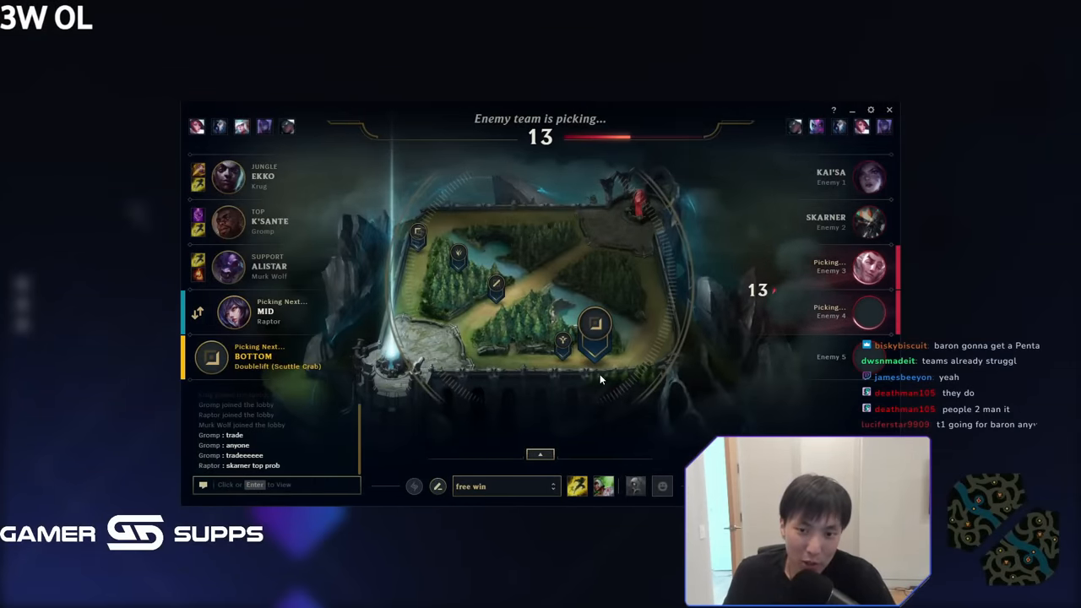
Expand the champion roster and browse champions while the enemy team picks
left_click(541, 454)
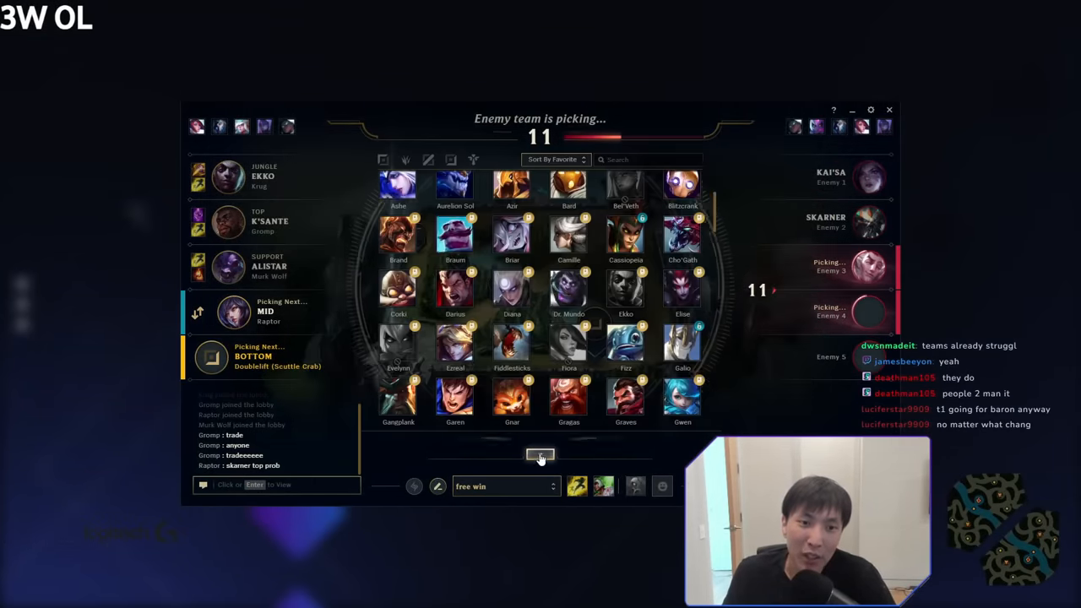
left_click(449, 158)
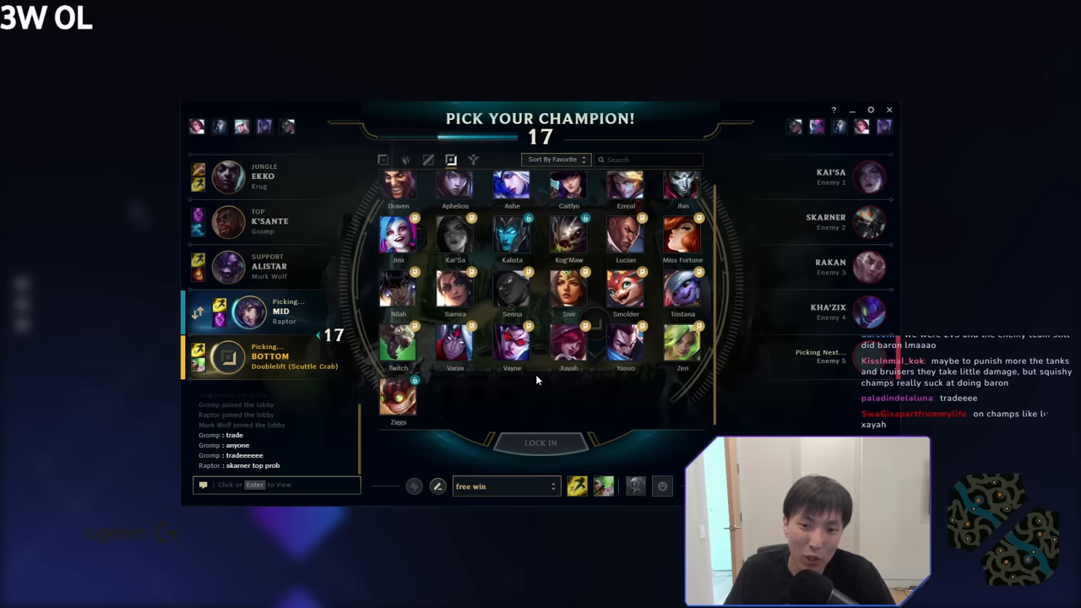
mouse_move(573, 404)
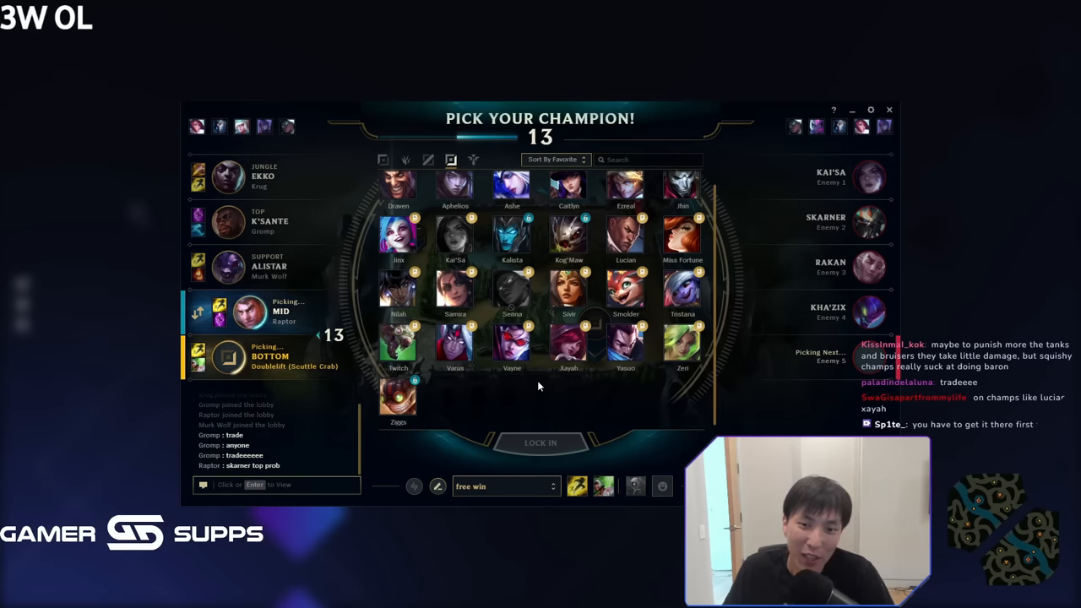
left_click(512, 341)
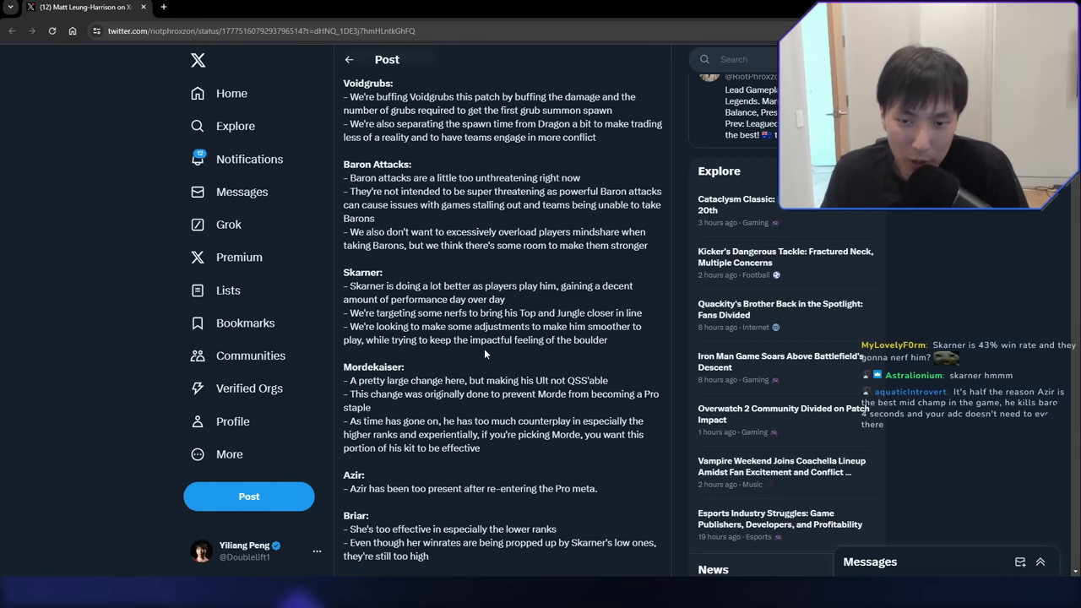
mouse_move(544, 283)
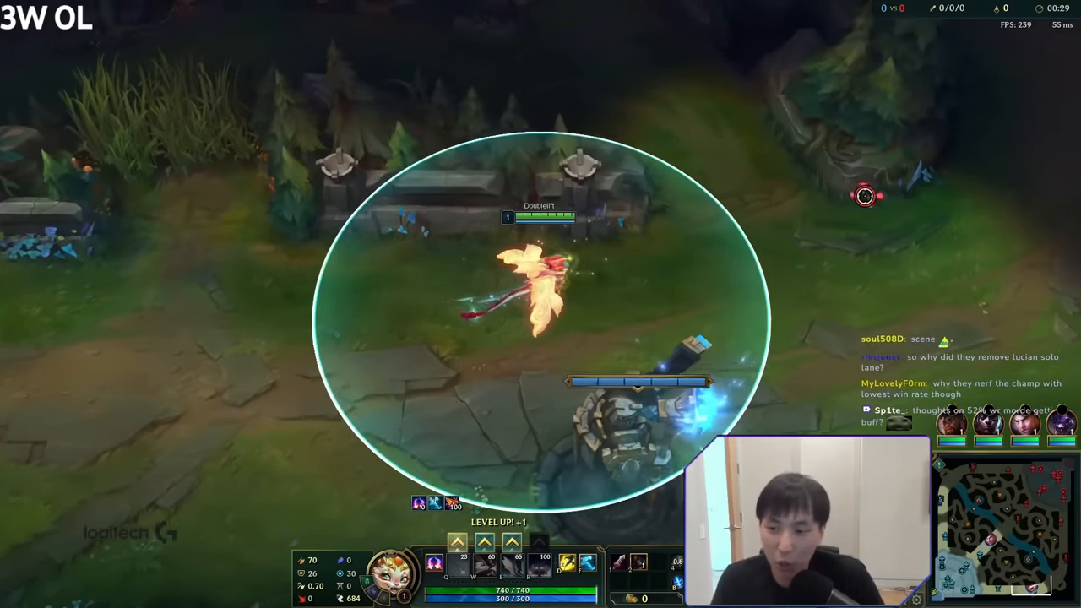
Show both teams' scoreboard in the live match
key("Tab")
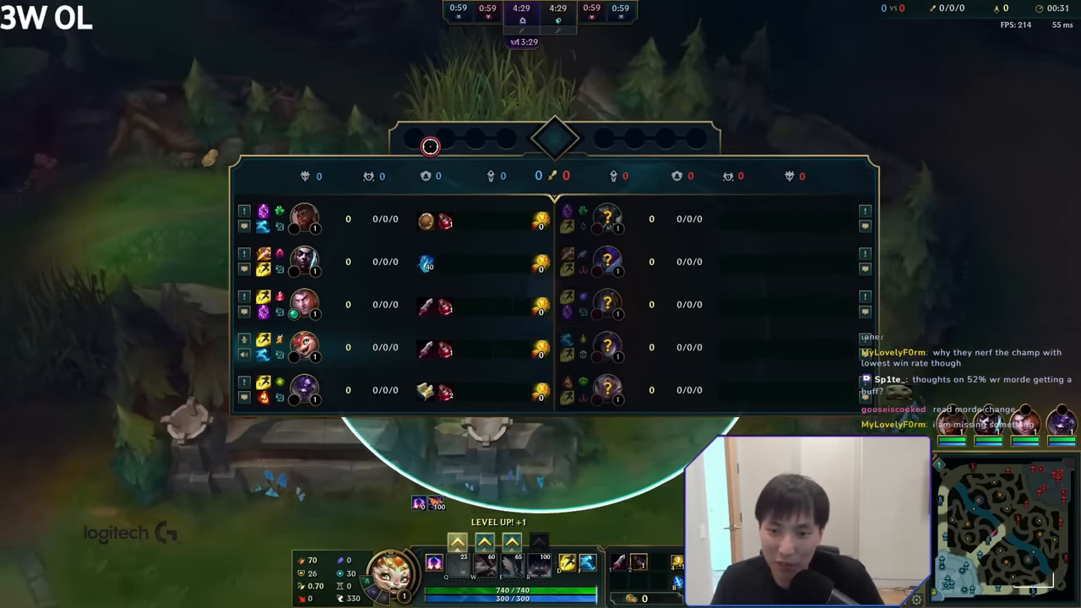